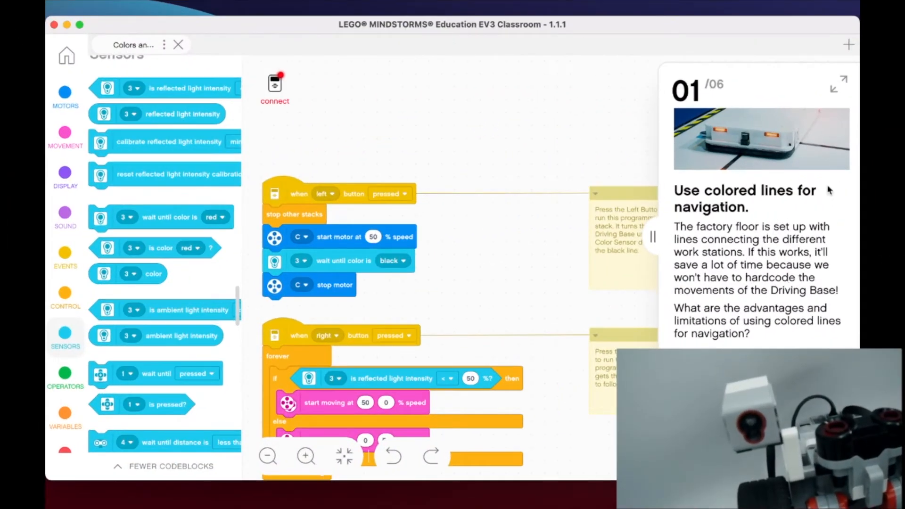
pyautogui.moveTo(767, 240)
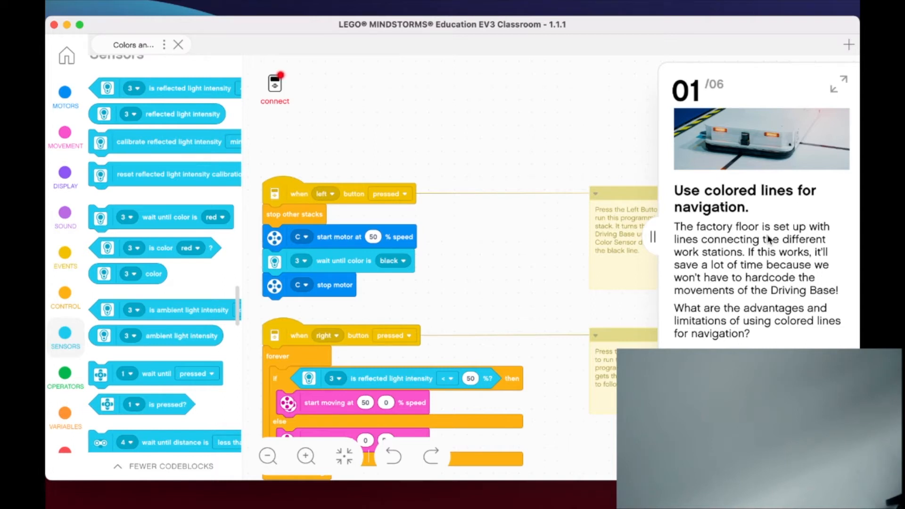
pyautogui.moveTo(776, 124)
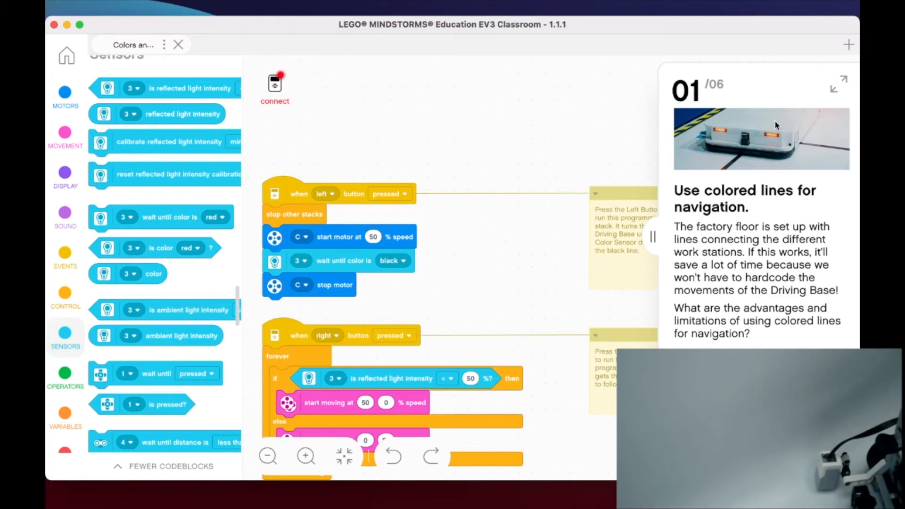
pyautogui.moveTo(485, 187)
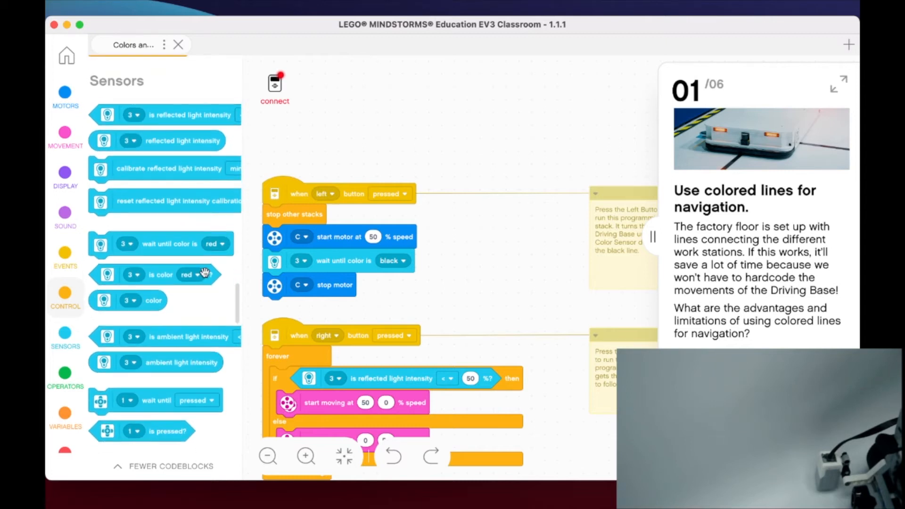
pyautogui.moveTo(152, 113)
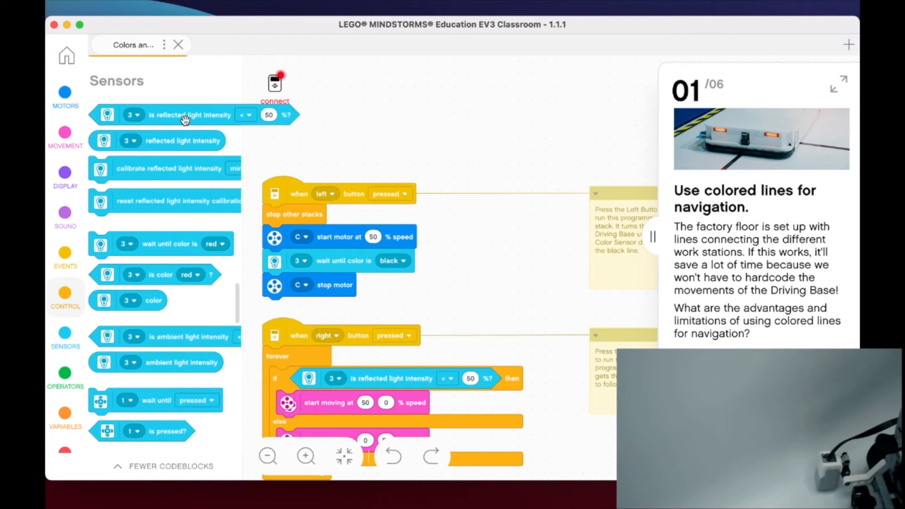
pyautogui.moveTo(183, 172)
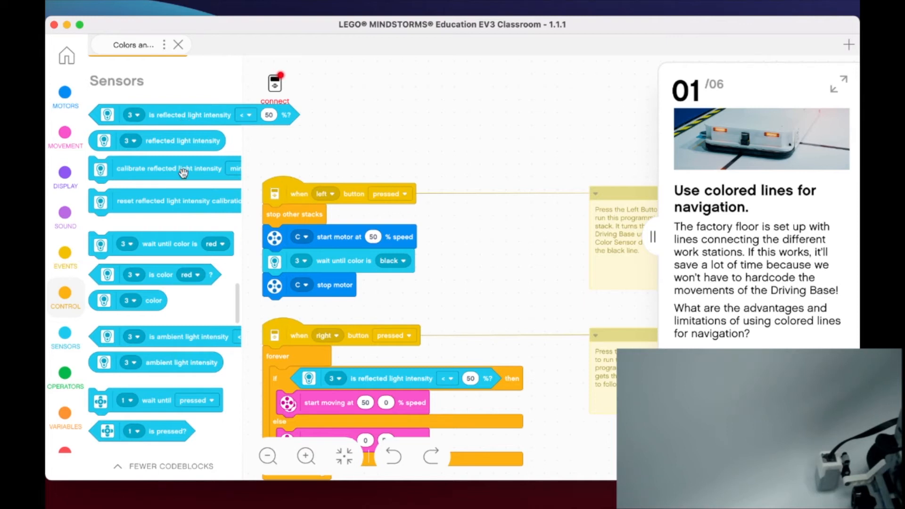
pyautogui.scroll(-3)
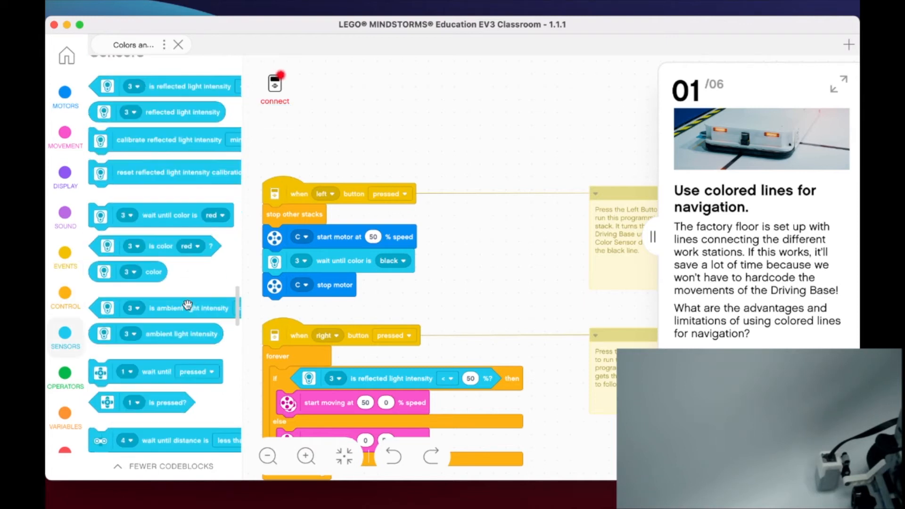
pyautogui.click(188, 308)
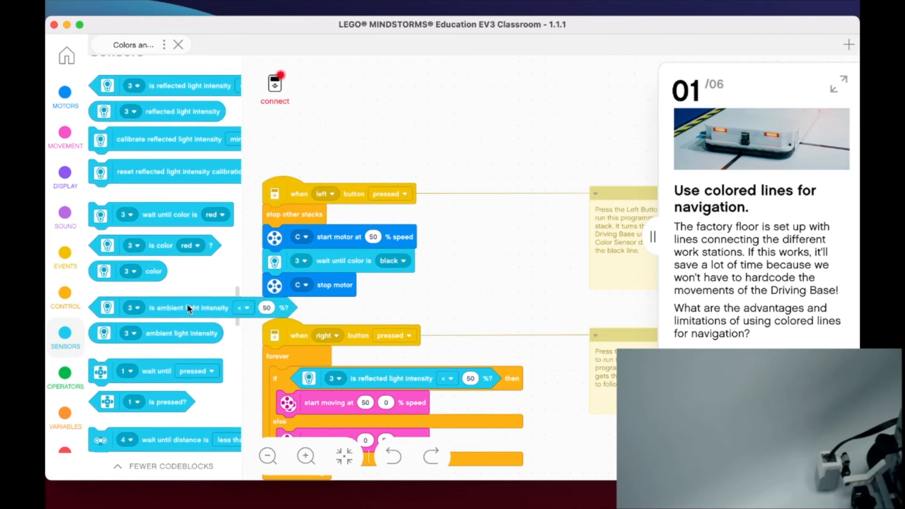
pyautogui.click(216, 214)
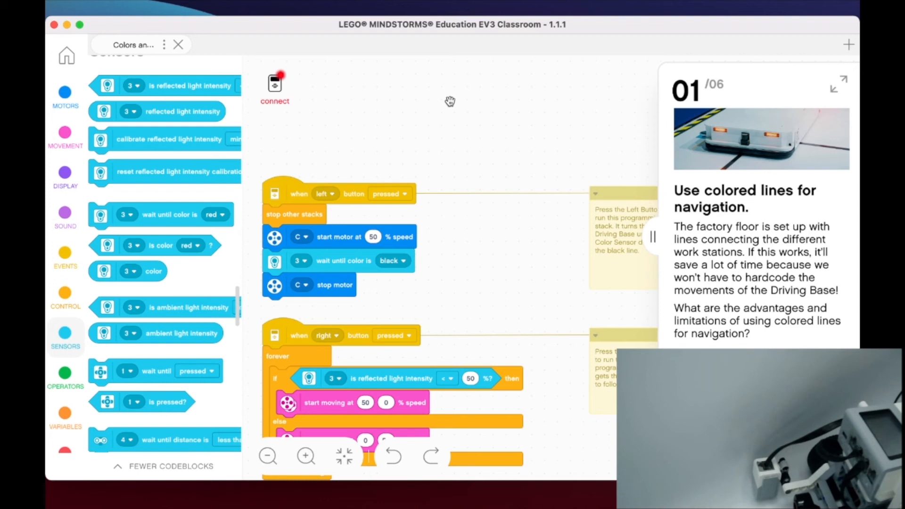
pyautogui.moveTo(450, 105)
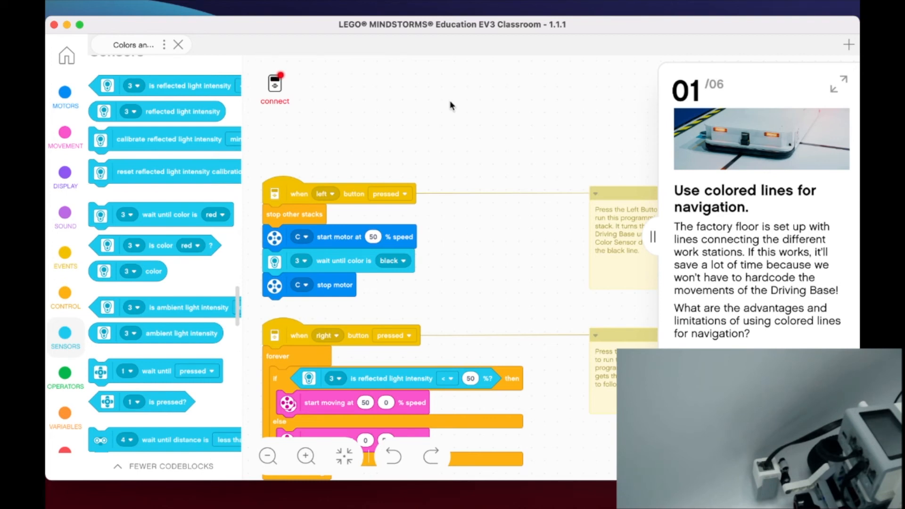